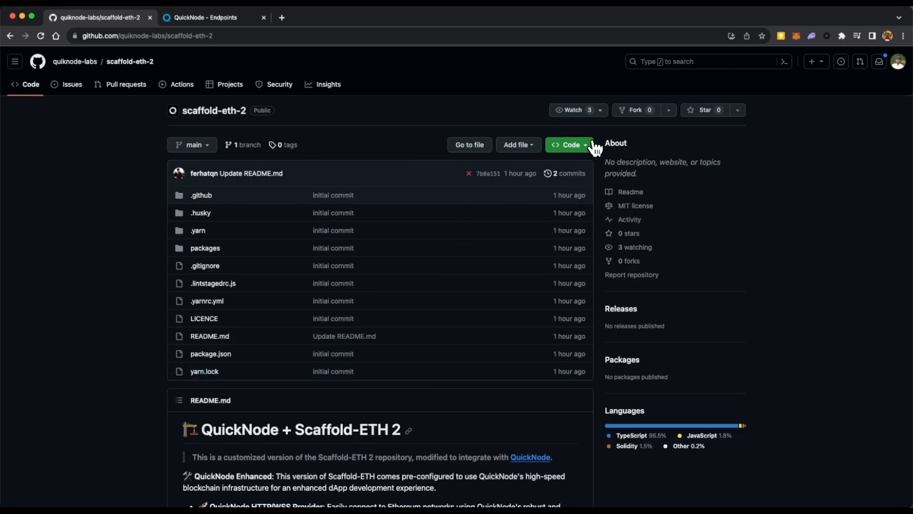
Step: Reveal the clone options of the scaffold-eth-2 repository on GitHub
left_click(574, 229)
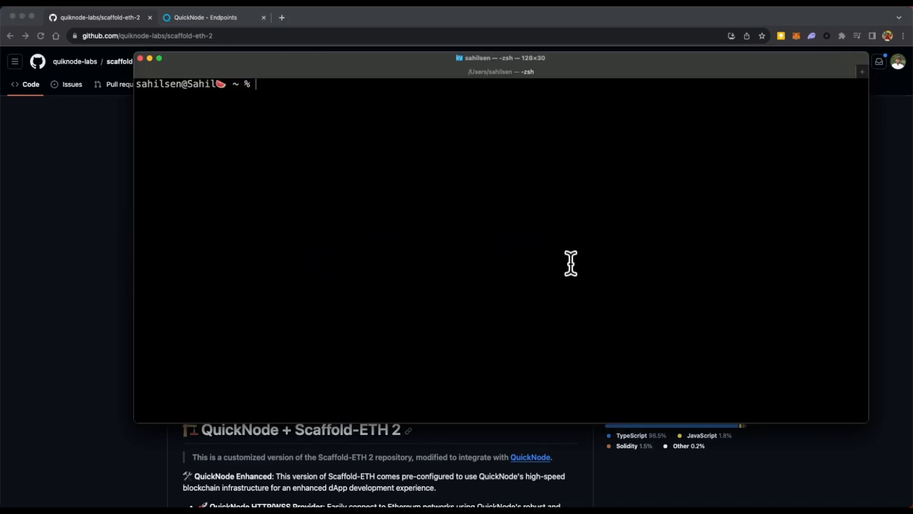
Step: Clone scaffold-eth-2, run yarn install inside it, and launch the folder in VS Code
type("git clone https://github.com/quiknode-labs/scaffold-eth-2.git")
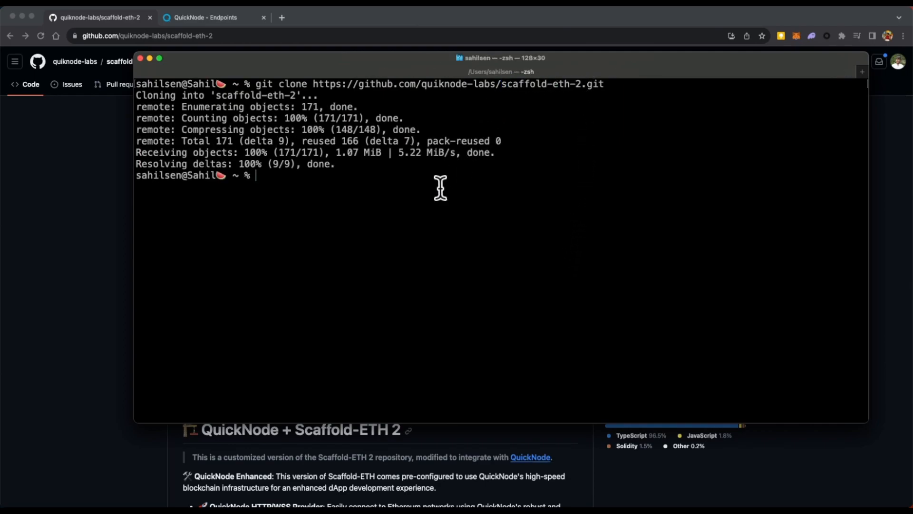
type("cd scaffold-eth-2")
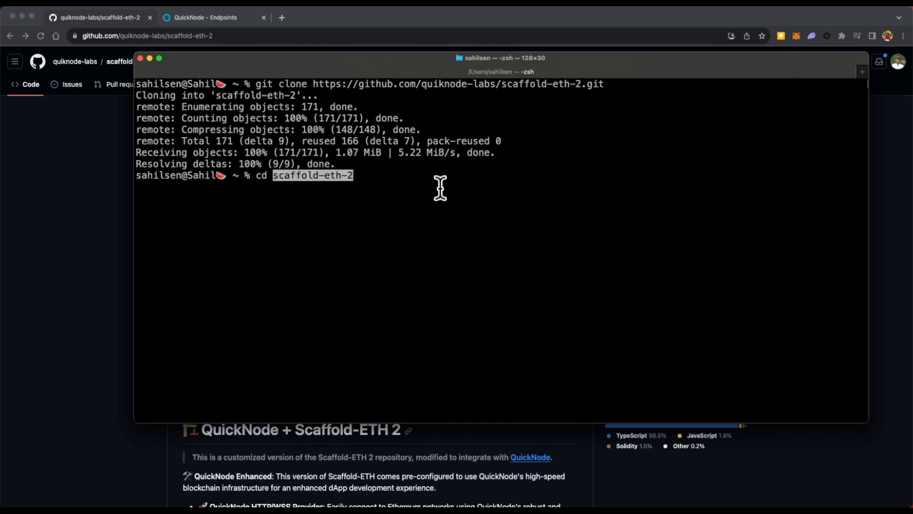
type("ya")
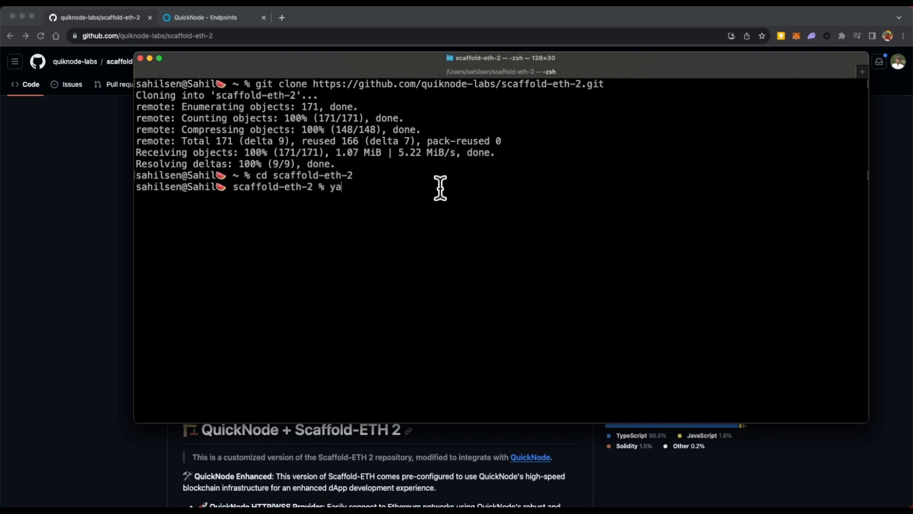
type("rn install")
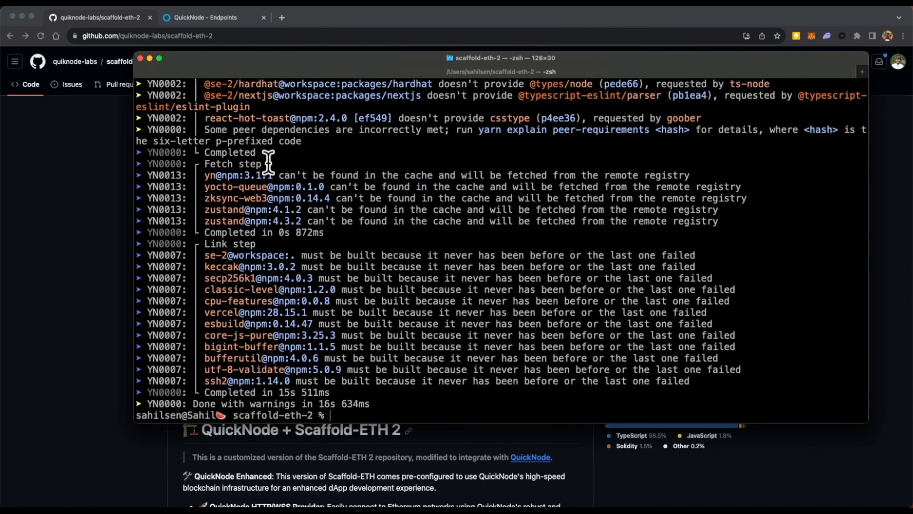
type("code")
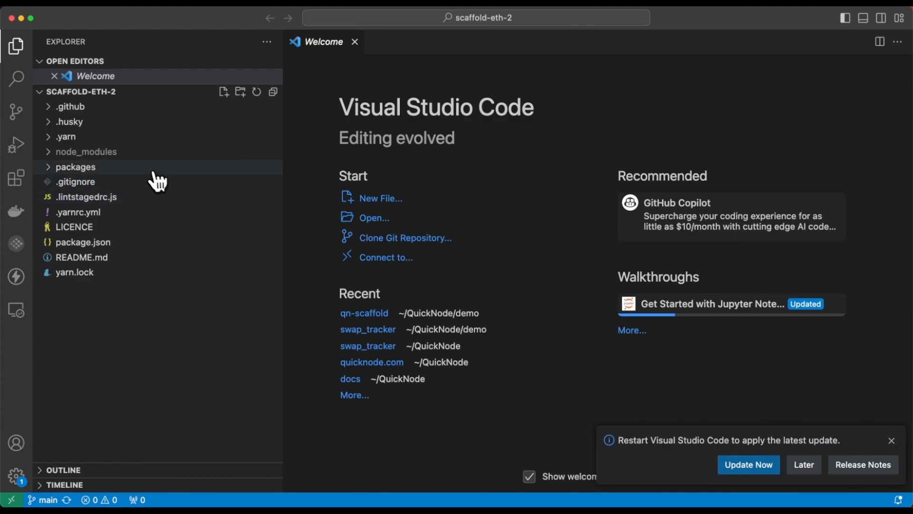
Step: Load the hardhat package's .env.example template from the packages folder
left_click(75, 166)
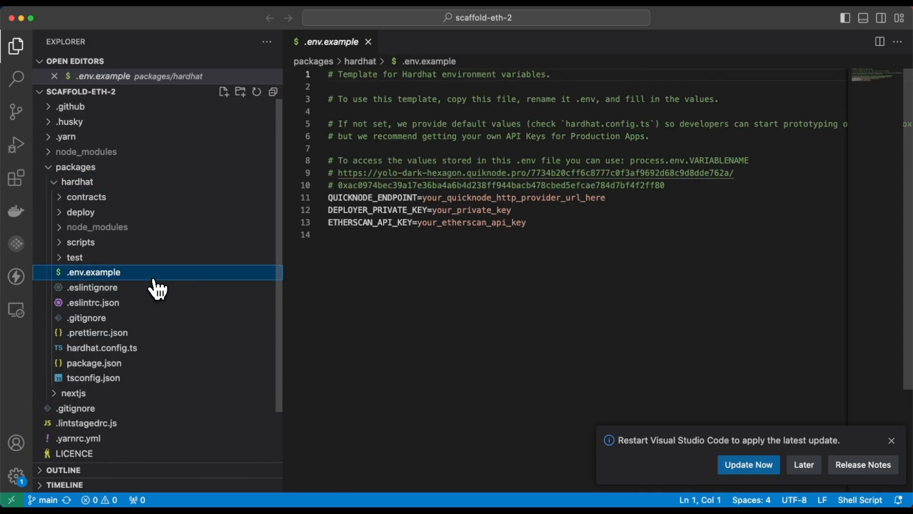
double_click(93, 272)
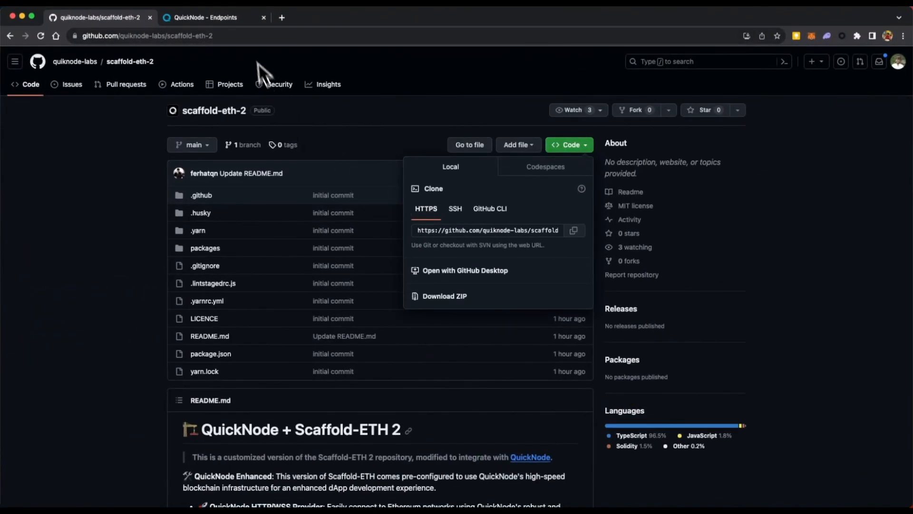
Step: Bring up the OLD-SPRING-SNOWFLAKE Ethereum Sepolia endpoint in QuickNode's endpoints list
left_click(213, 17)
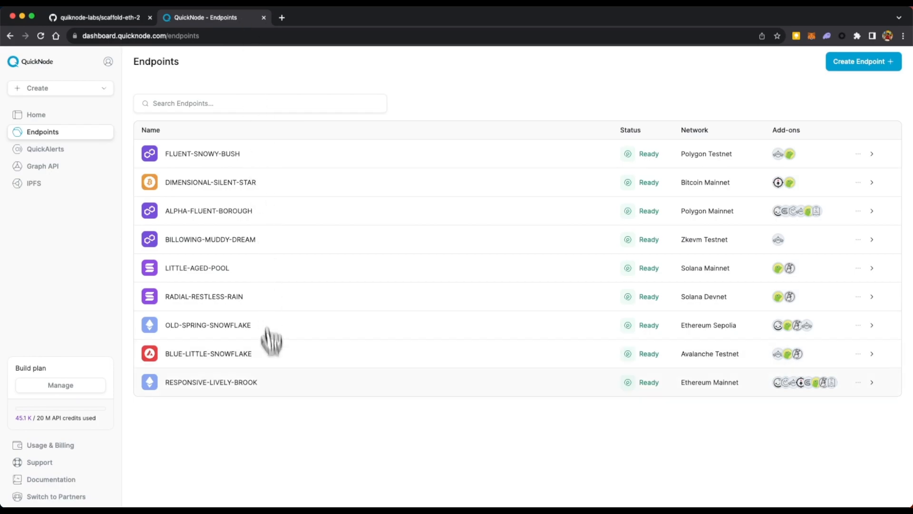
left_click(208, 325)
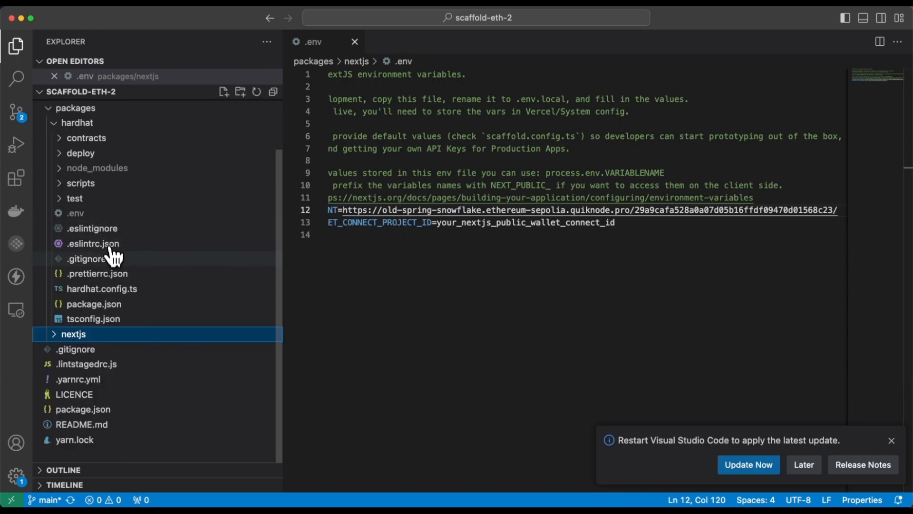
Step: Set QUICKNODE_ENDPOINT in hardhat's .env to the old-spring-snowflake Sepolia URL
left_click(76, 212)
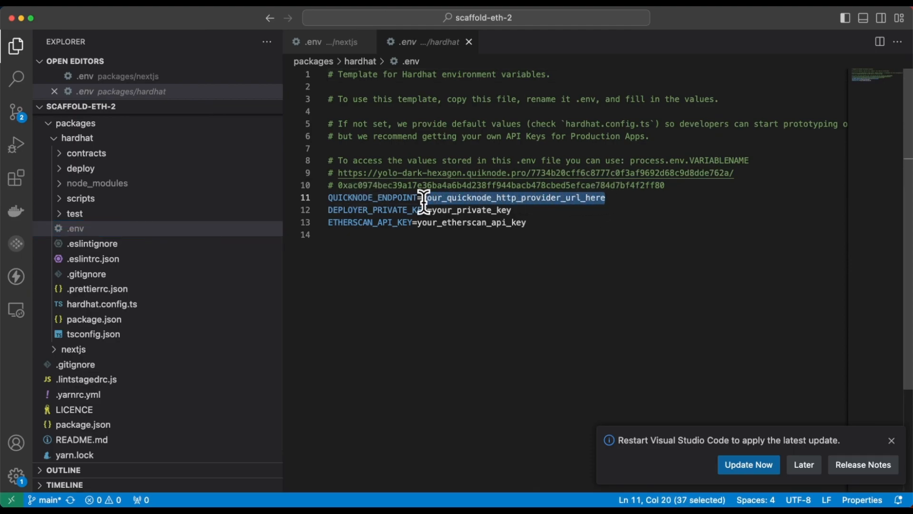
type("https://old-spring-snowflake.ethereum-sepolia.quiknode.pro/29a9cafa528a0a07d05b16ffdf0")
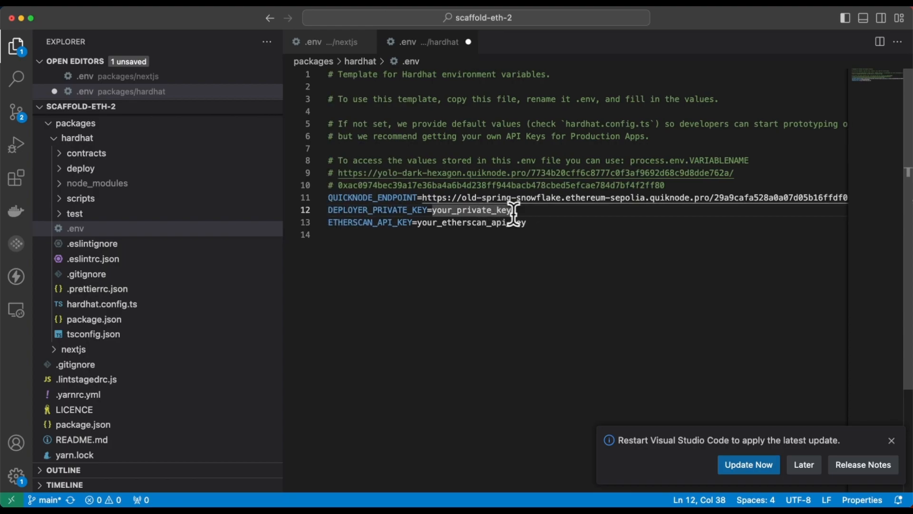
double_click(460, 210)
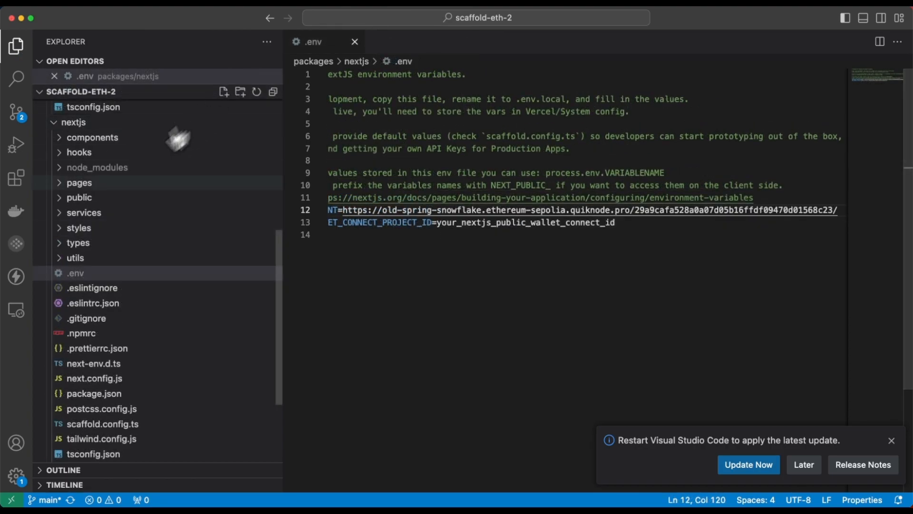
Step: Change targetNetwork in nextjs scaffold.config.ts from goerli to sepolia
left_click(75, 273)
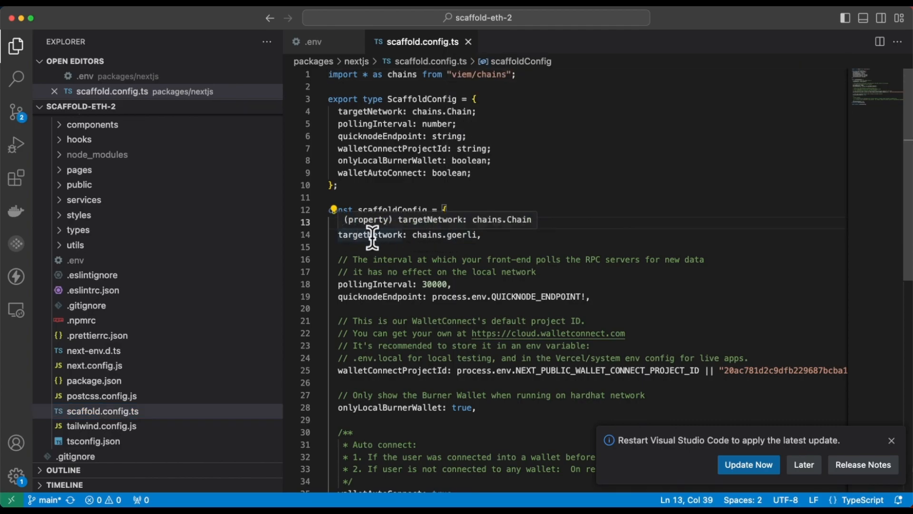
double_click(370, 235)
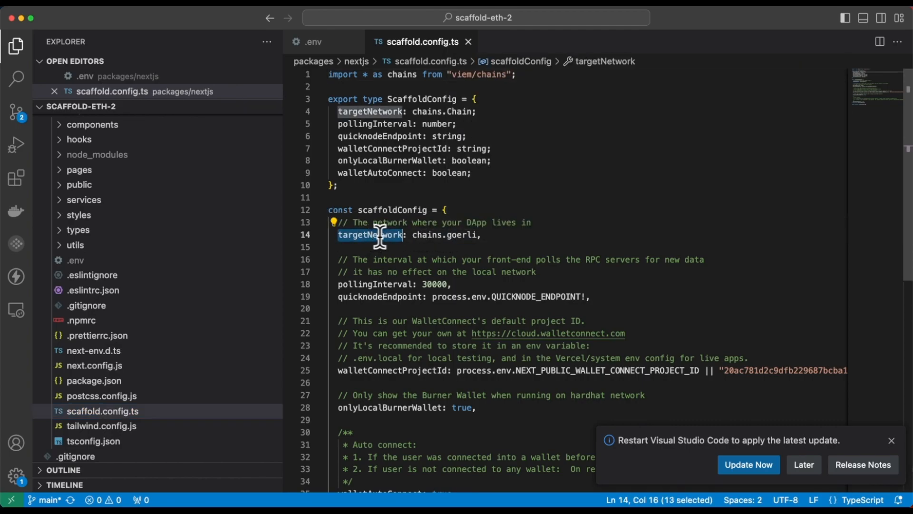
double_click(455, 235)
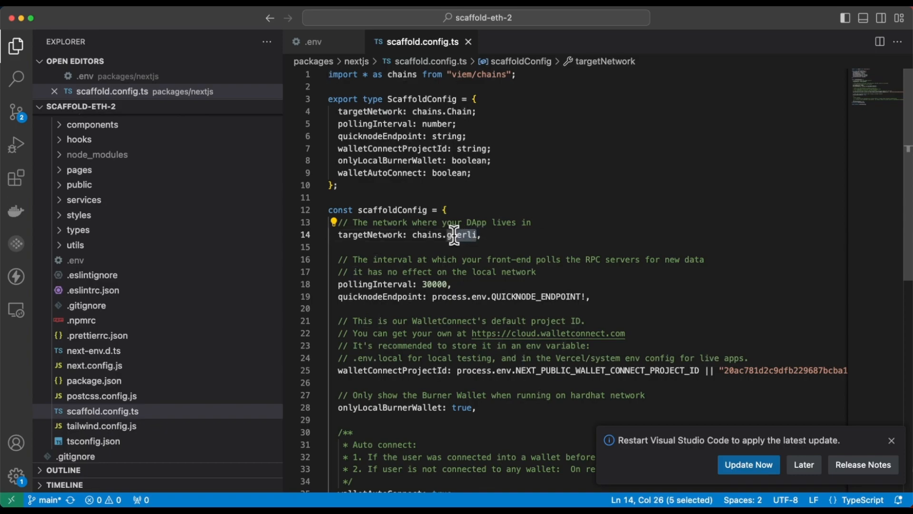
type("Sep")
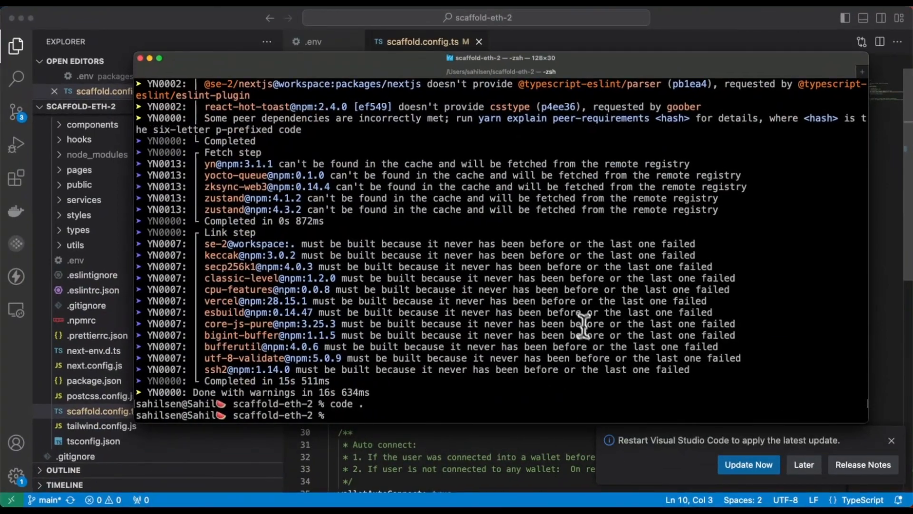
mouse_move(521, 382)
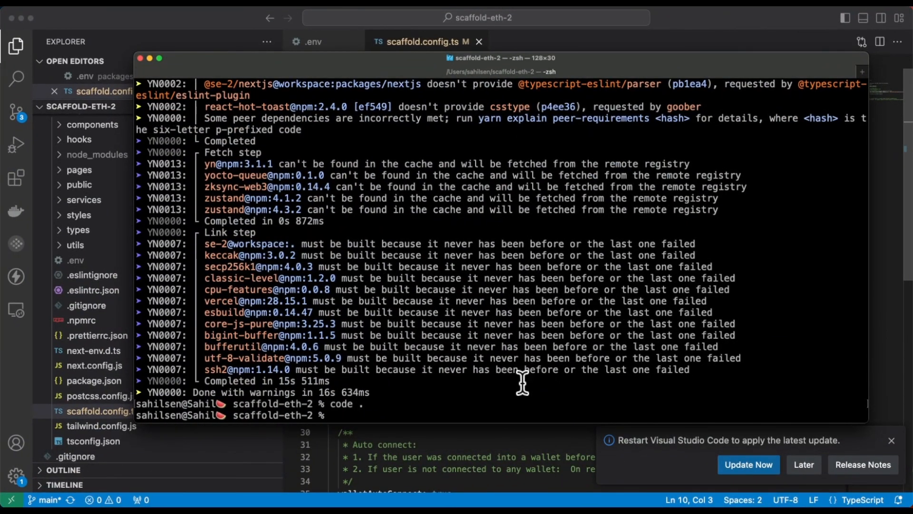
Step: Deploy YourContract with yarn deploy --network myquicknode and grab its address
type("yarn deploy --network myquicknode")
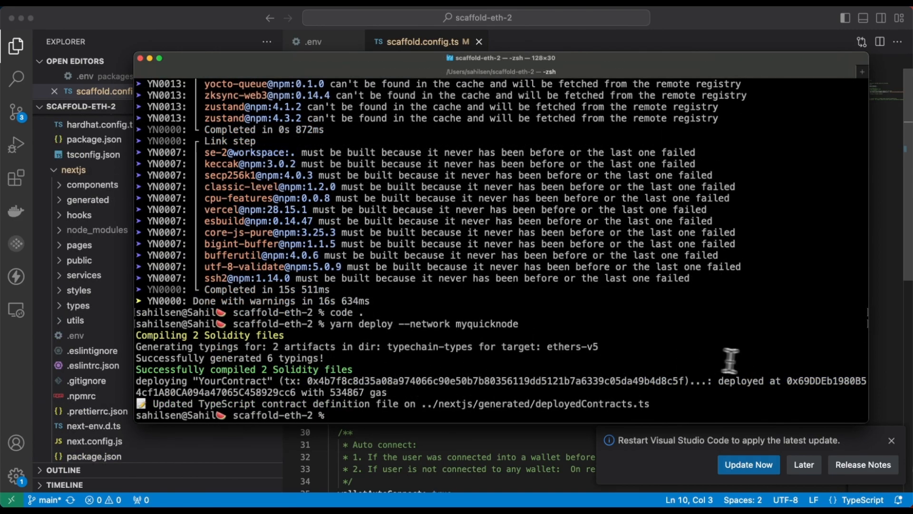
double_click(448, 380)
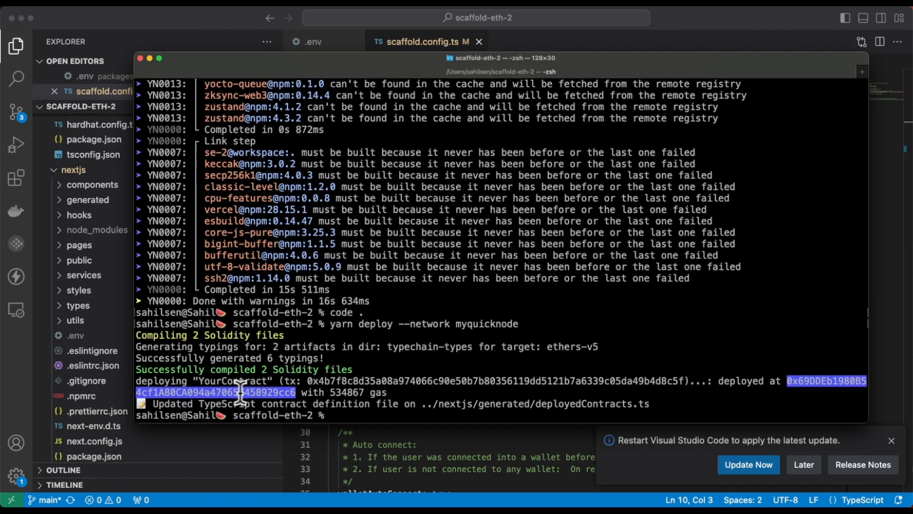
Step: Start the app with yarn start and head to localhost:3000 in a new Chrome tab
type("ya")
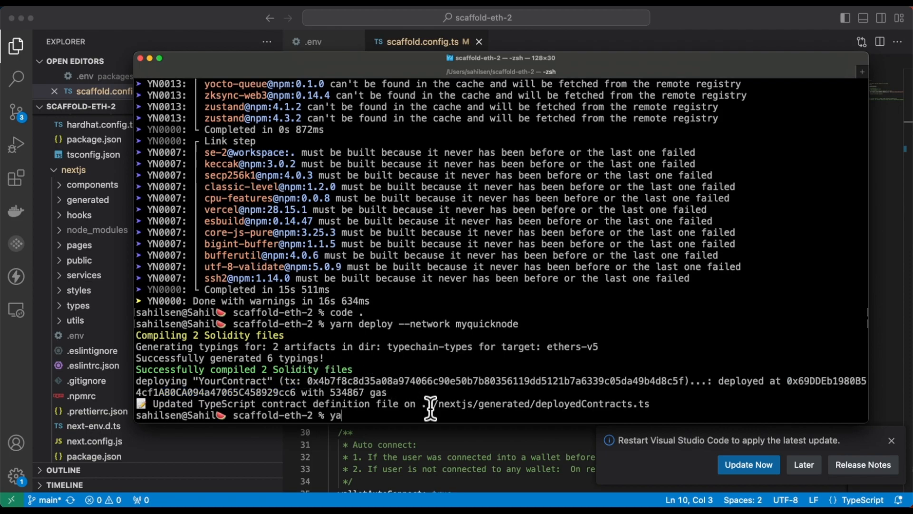
type("rn start")
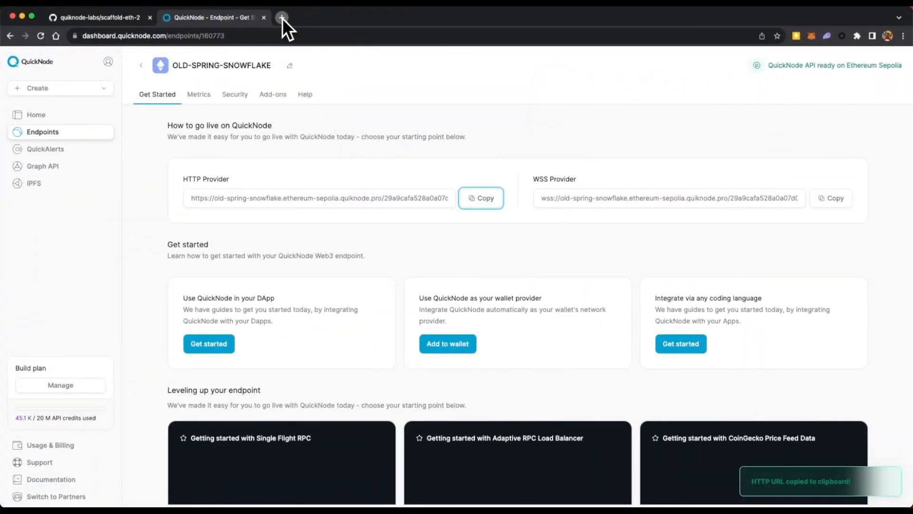
left_click(282, 17)
type("localhost:3000")
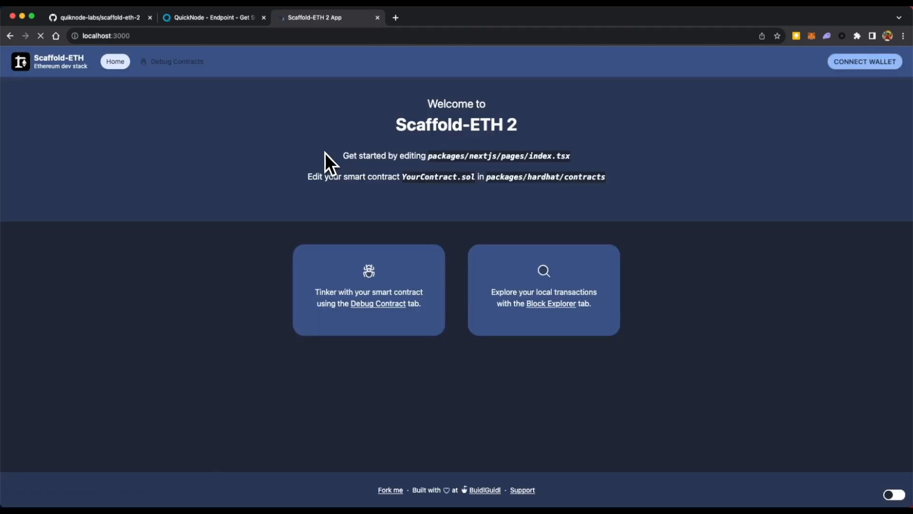
Step: Connect a wallet to the app and check the account's Sepolia balance
left_click(865, 61)
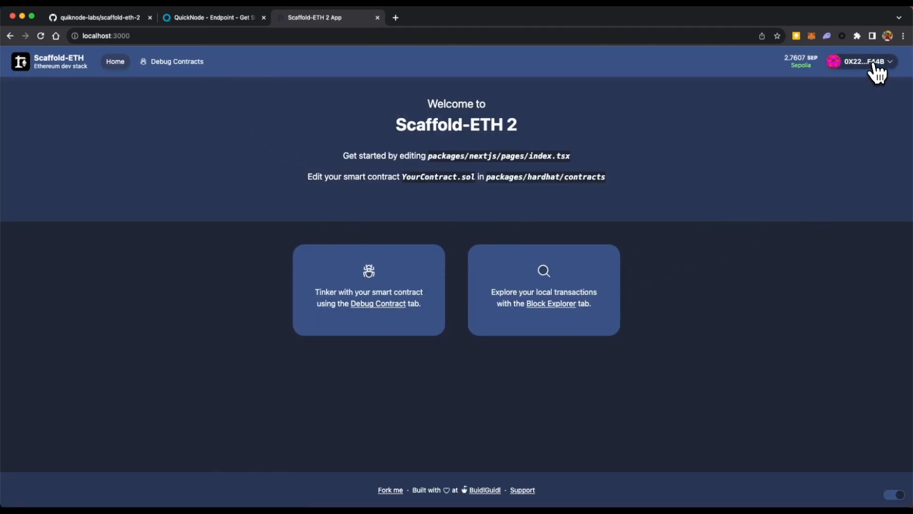
left_click(861, 60)
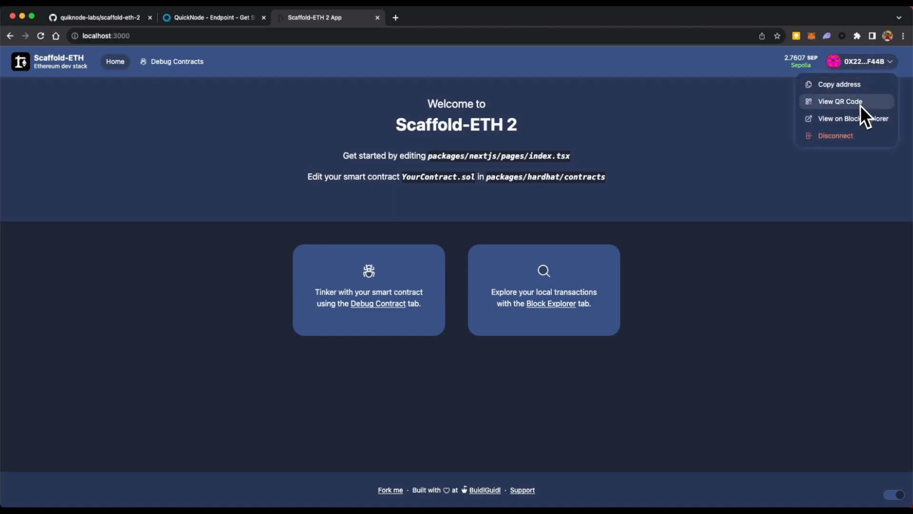
mouse_move(806, 201)
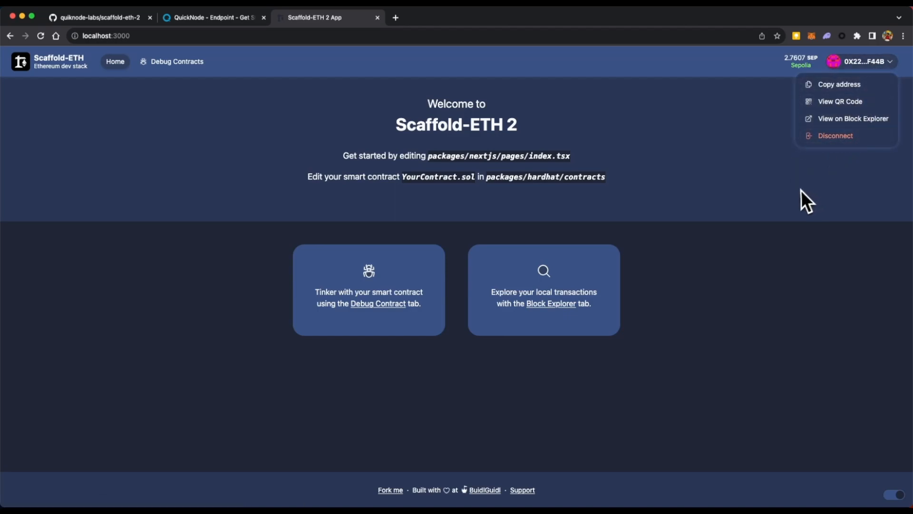
left_click(176, 61)
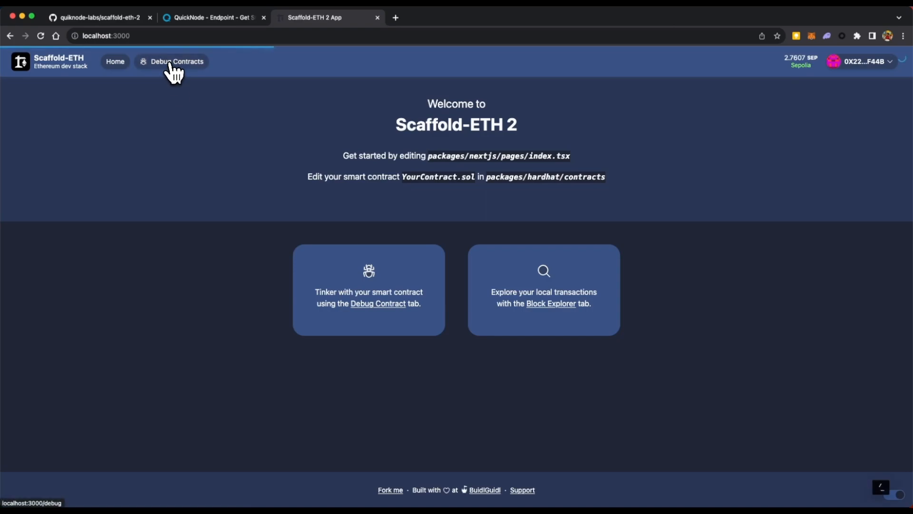
Step: Show the deployed YourContract on Sepolia in the Debug Contracts page
left_click(176, 61)
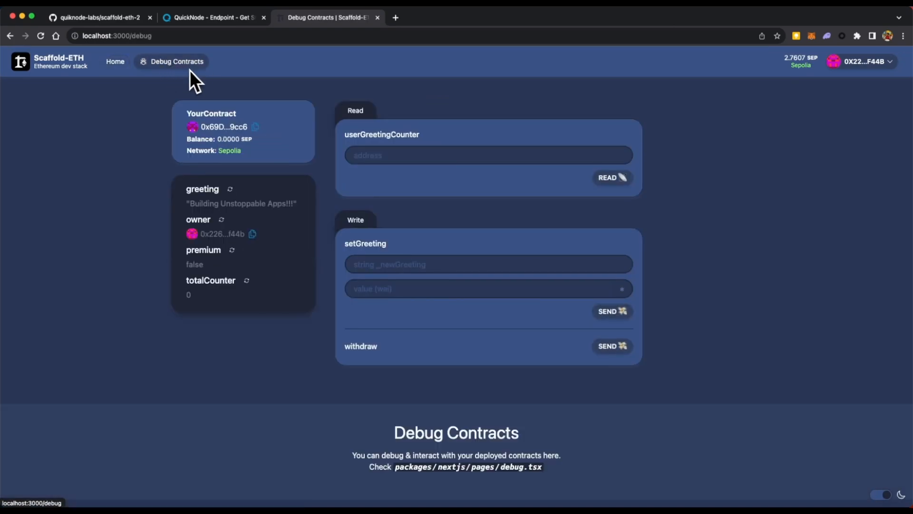
mouse_move(332, 204)
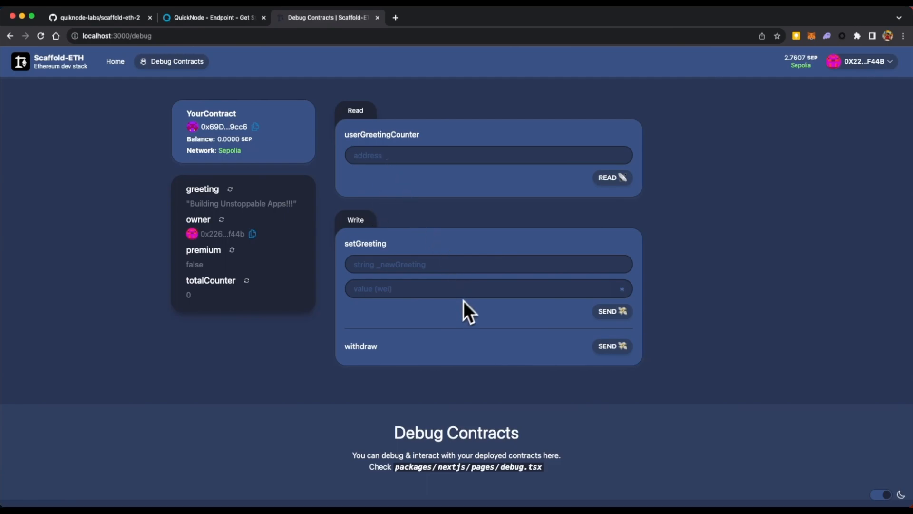
mouse_move(456, 300)
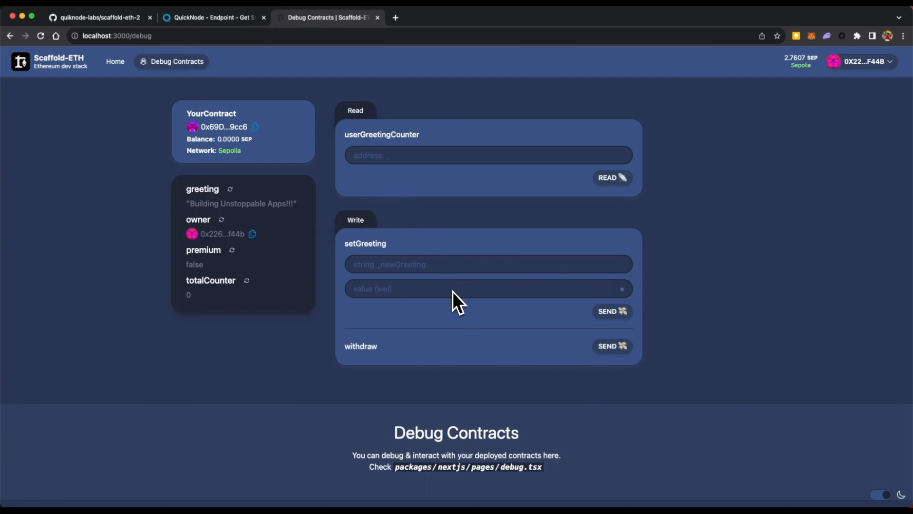